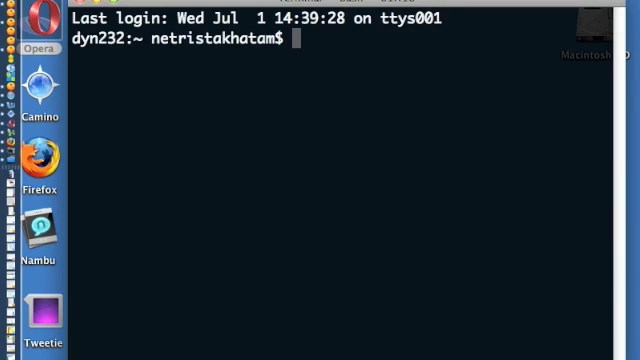
Telnet to host oplusa, log in as openlink, and exit the DBMS menu to bash
type("telnet")
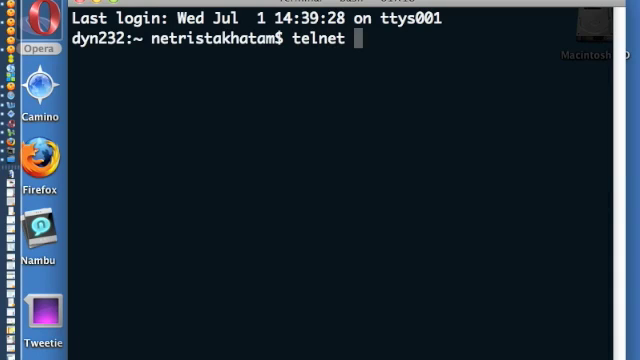
type("oplusa")
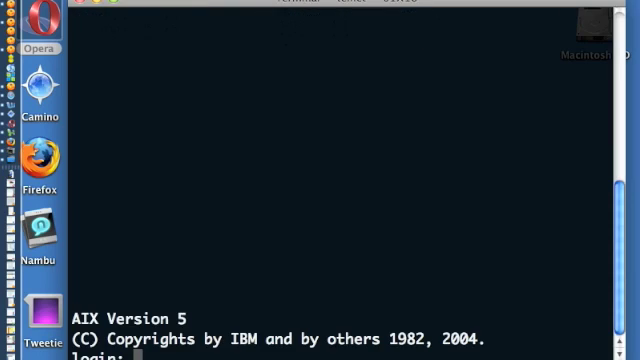
type("openlink")
type("su")
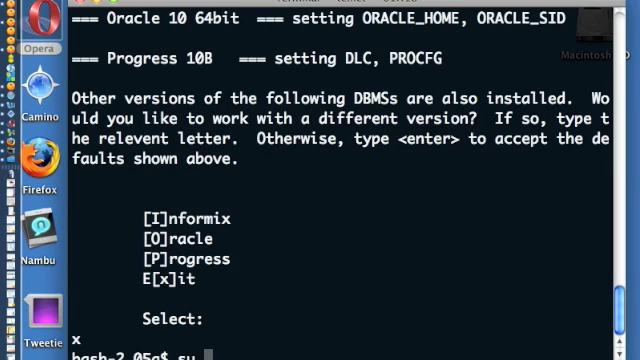
Switch to the progress user and echo $DLC, showing /dbs/progress/v10b
type("proga")
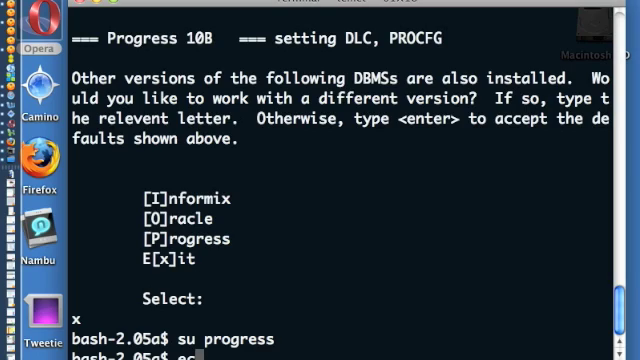
type("echo $")
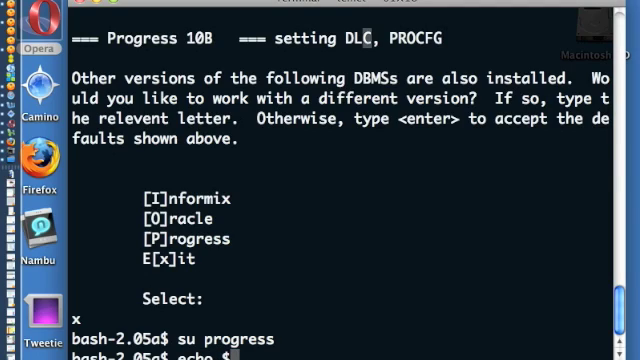
type("DLC")
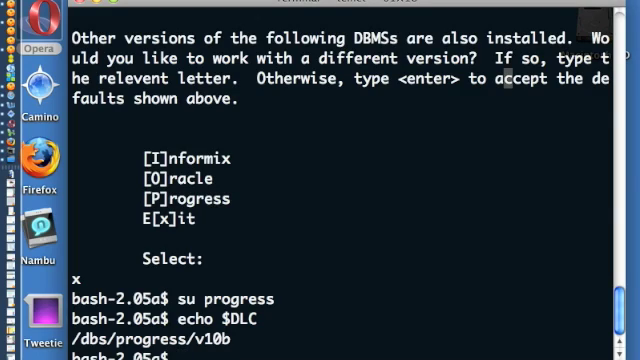
Read the version file in $DLC (OpenEdge 10.0B05), then list the parent directory
type("cd")
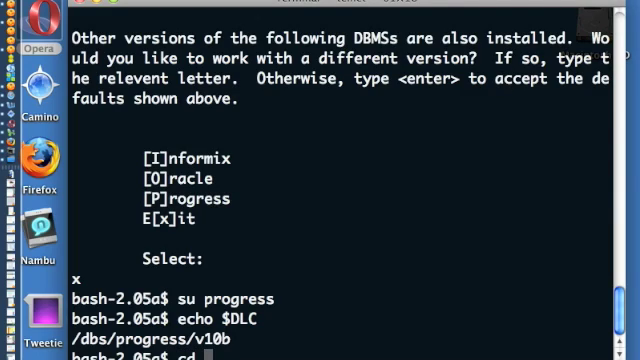
type("$DLC")
type("cat")
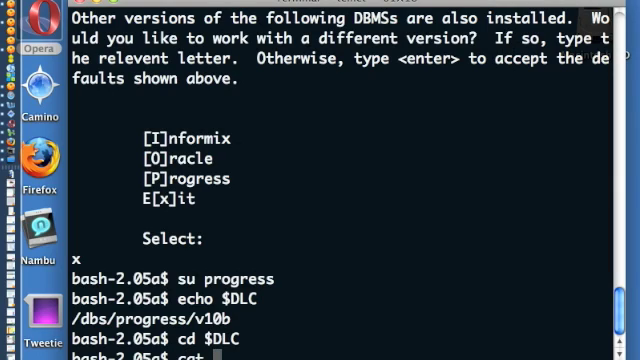
type("version")
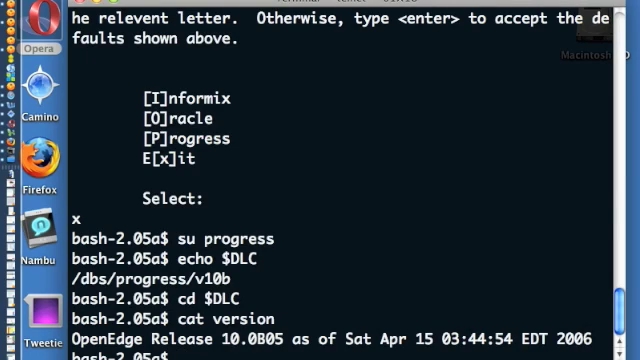
type("cd")
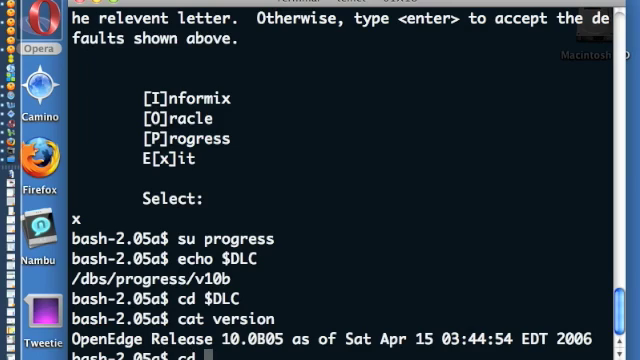
scroll("down", 3)
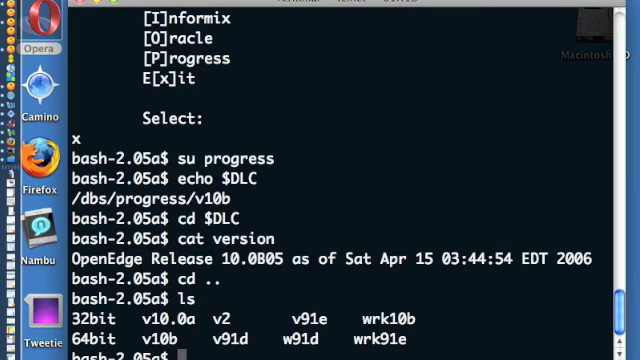
Enter wrk10b, export TERM=vt100, and open the sports2000 log in vi
type("cd wrk10b")
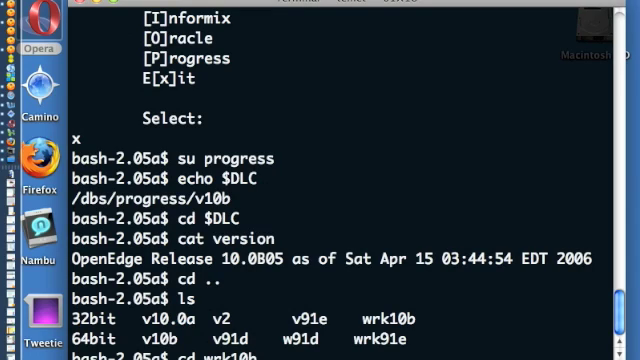
scroll("down", 3)
type("vi sports200")
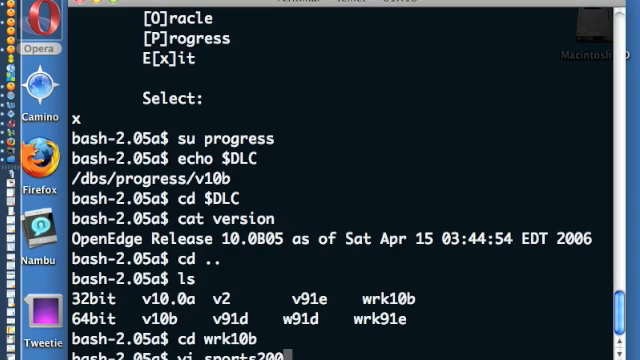
type("la")
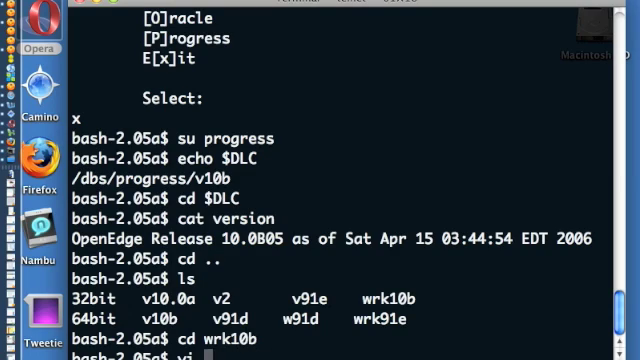
type("export TERM=vt100")
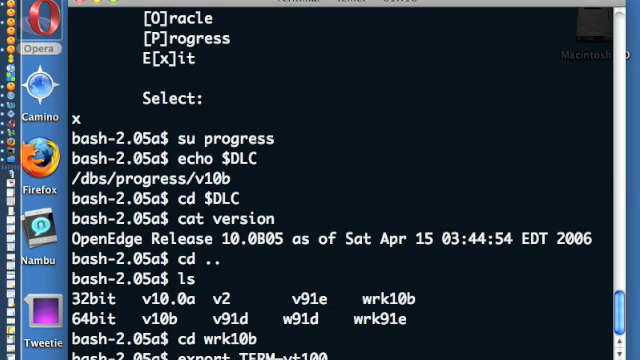
scroll("down", 3)
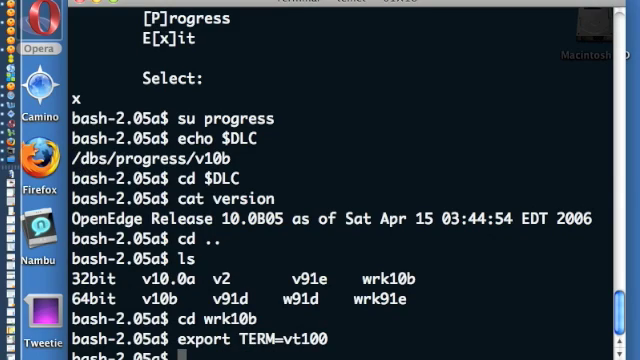
type("vi sports")
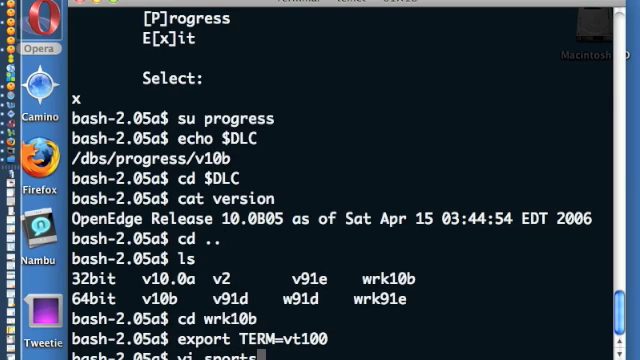
type("2000")
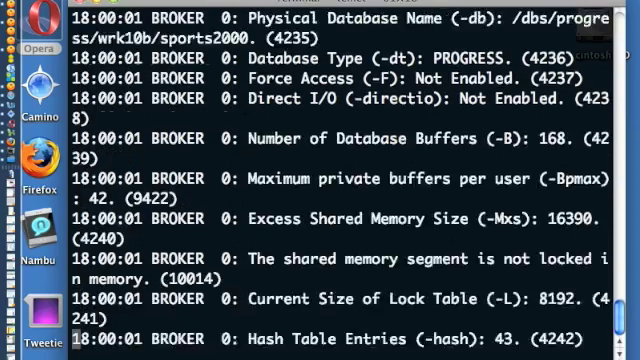
Scroll the sports2000 log to the 18:00 broker startup entries for pro10b
scroll("down", 3)
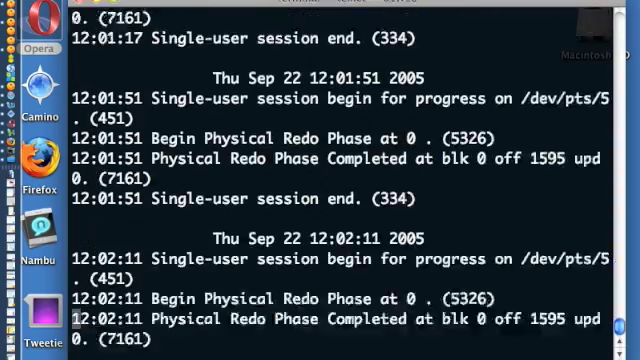
scroll("down", 3)
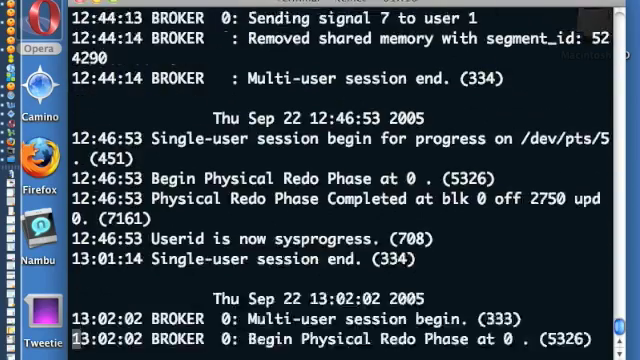
scroll("down", 3)
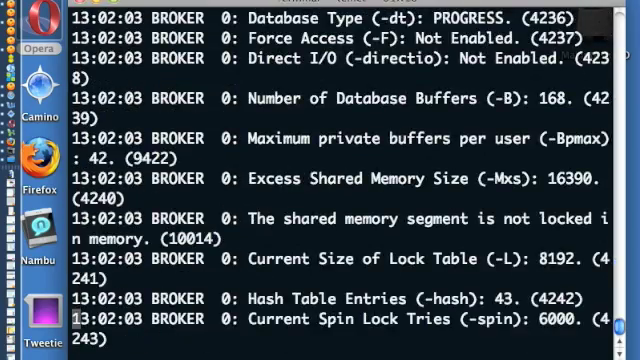
scroll("down", 3)
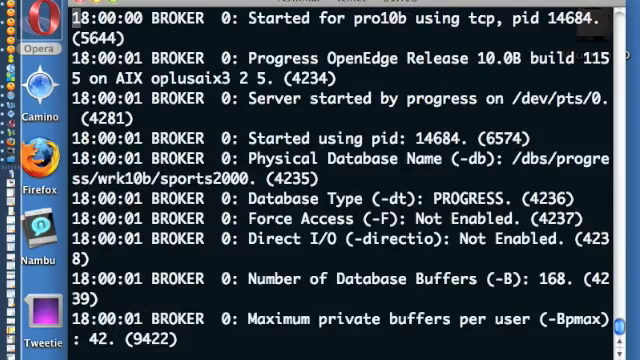
scroll("down", 3)
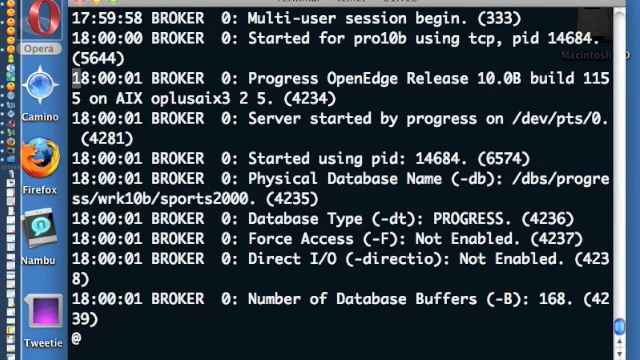
Scroll past the buffer settings to the Host Name, Service Name, tcp and 4GL/SQL lines
scroll("down", 3)
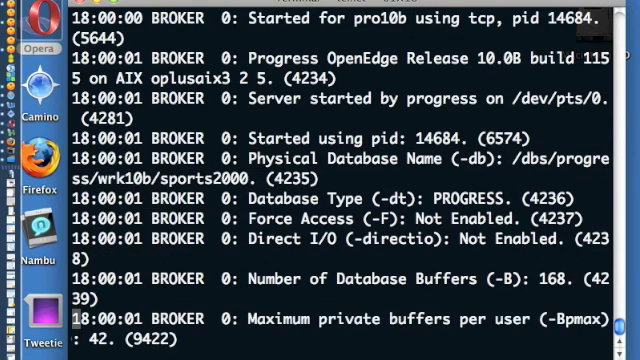
scroll("down", 3)
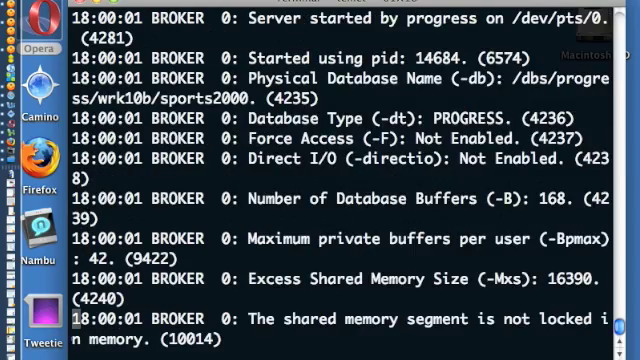
scroll("down", 3)
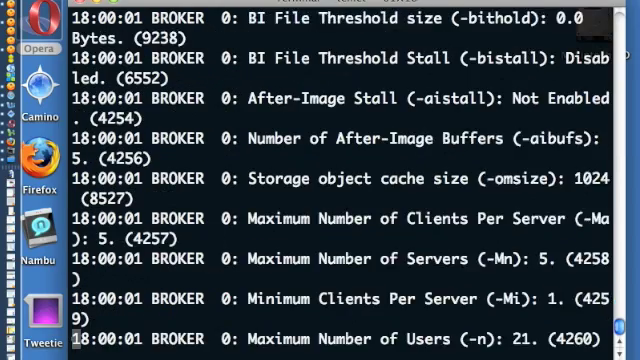
scroll("down", 3)
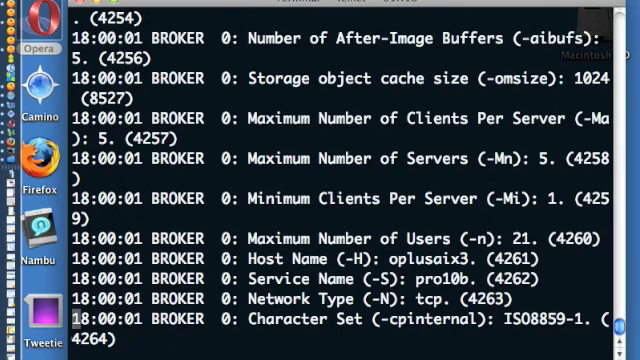
scroll("down", 3)
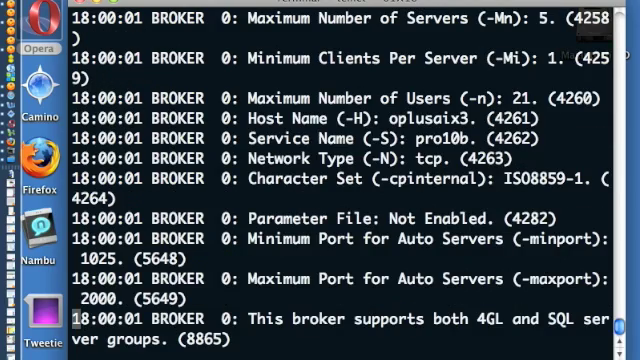
Reveal the shared memory and sports2000.lic error lines, and highlight SQL in the support line
scroll("down", 3)
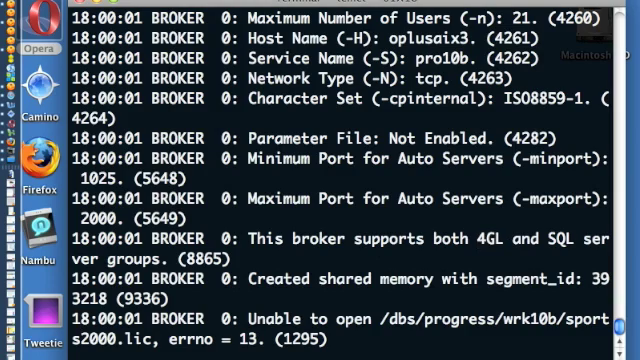
double_click(561, 240)
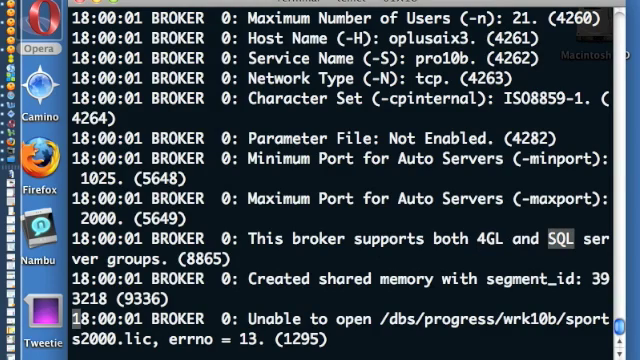